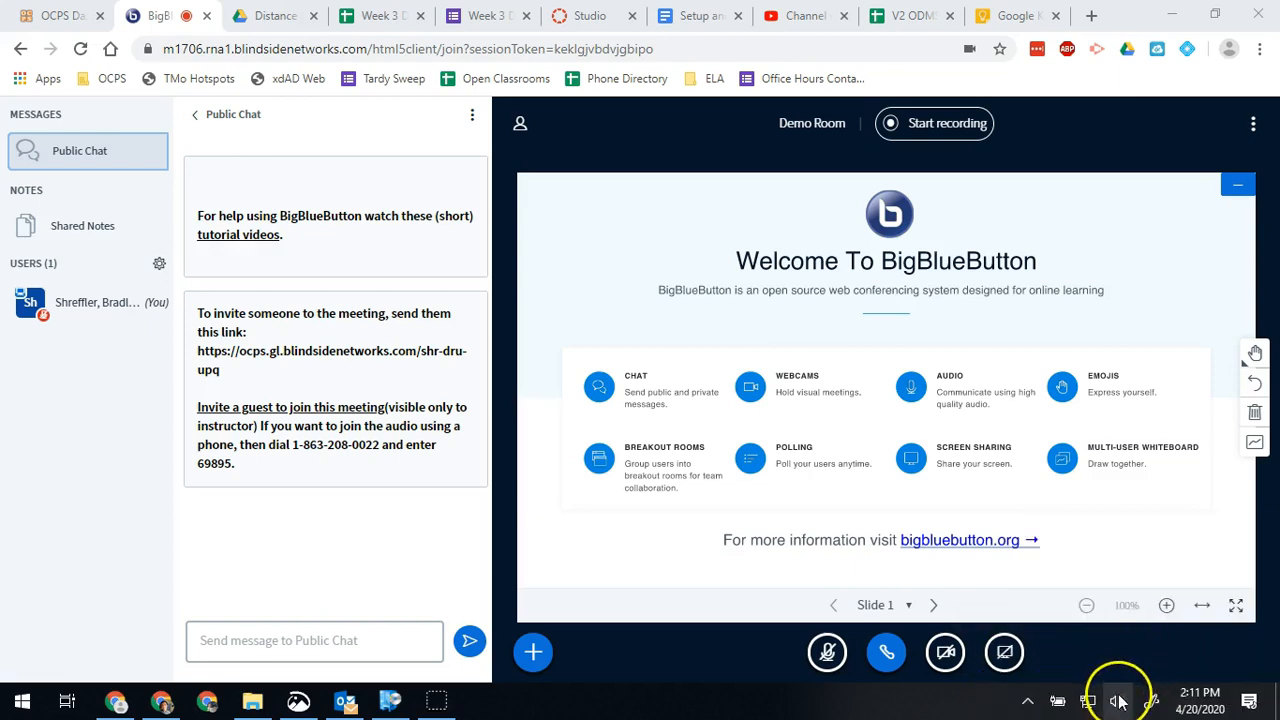
# Bring up Windows Sound settings from the taskbar speaker icon during the BigBlueButton meeting.
pyautogui.rightClick(1117, 700)
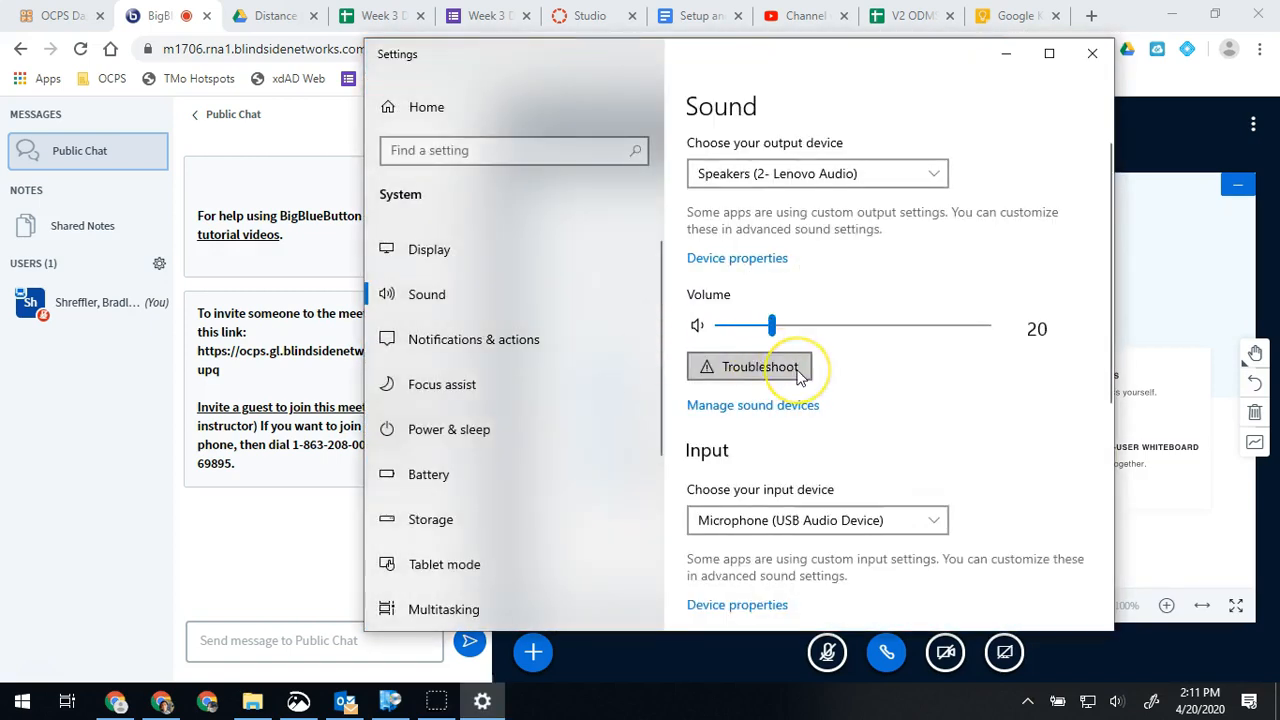
# Keep Microphone (USB Audio Device) as input and go to its device properties, volume 100.
pyautogui.scroll(-3)
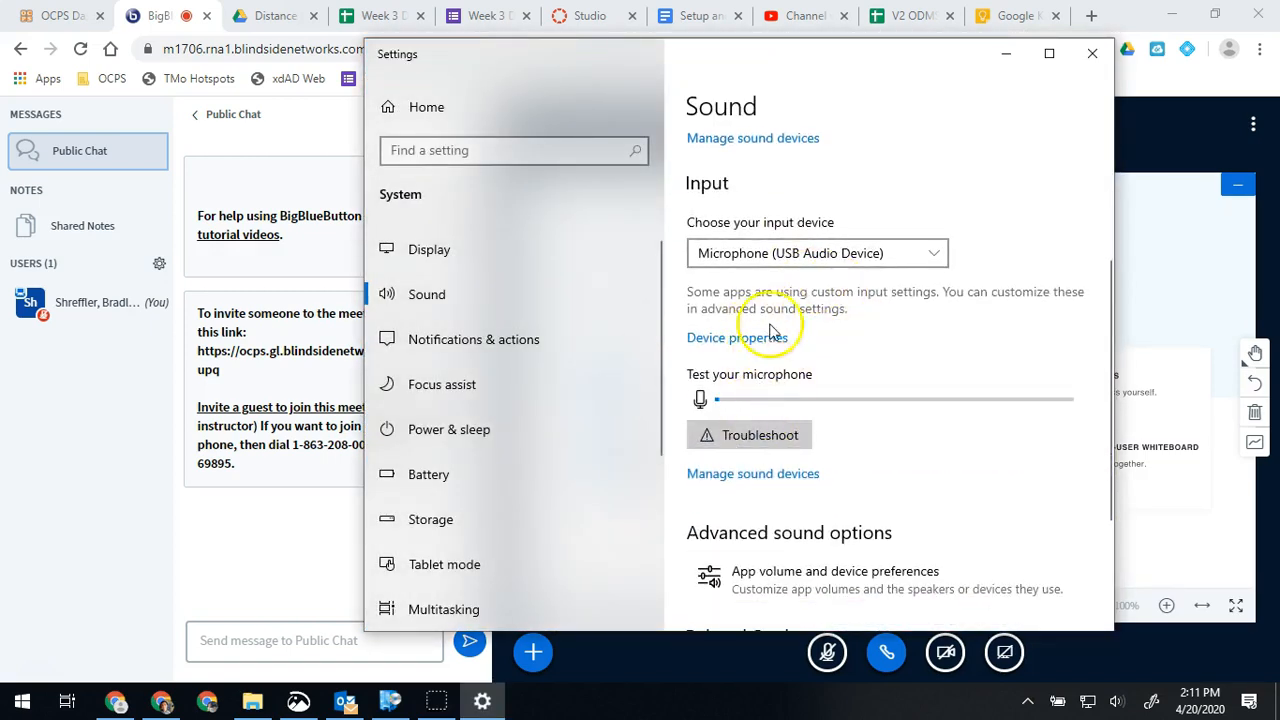
pyautogui.click(816, 252)
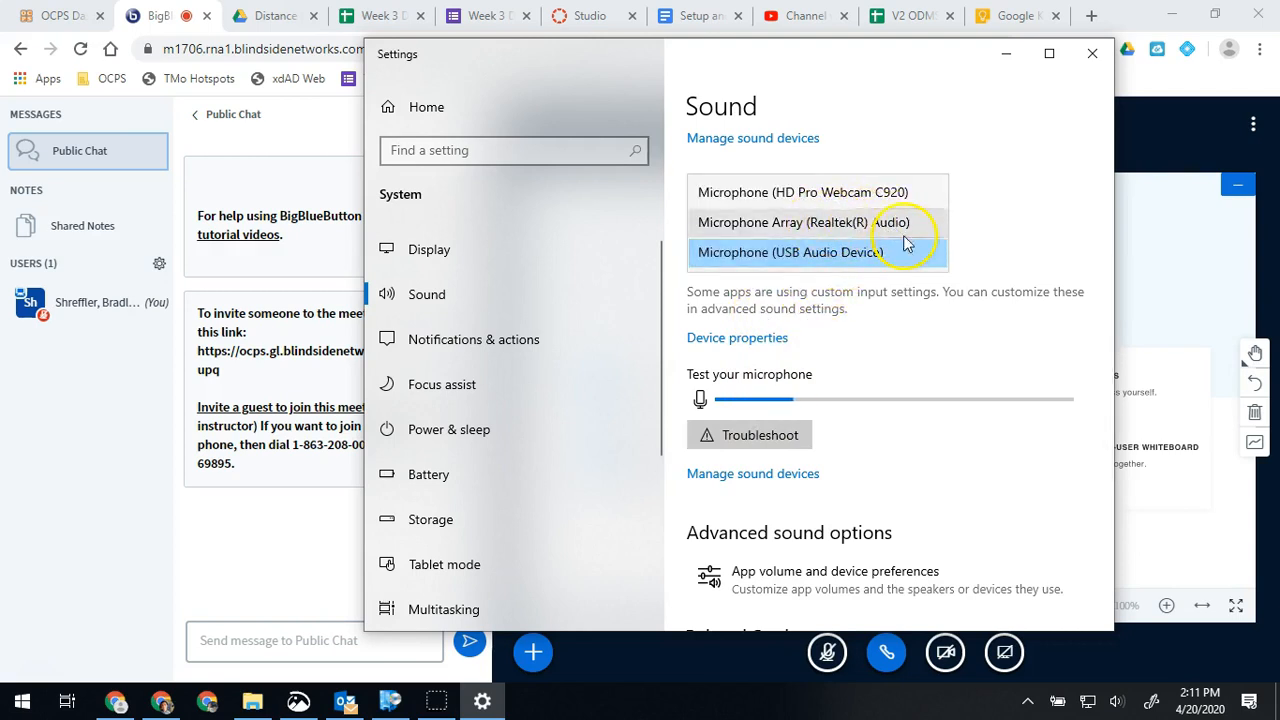
pyautogui.click(787, 252)
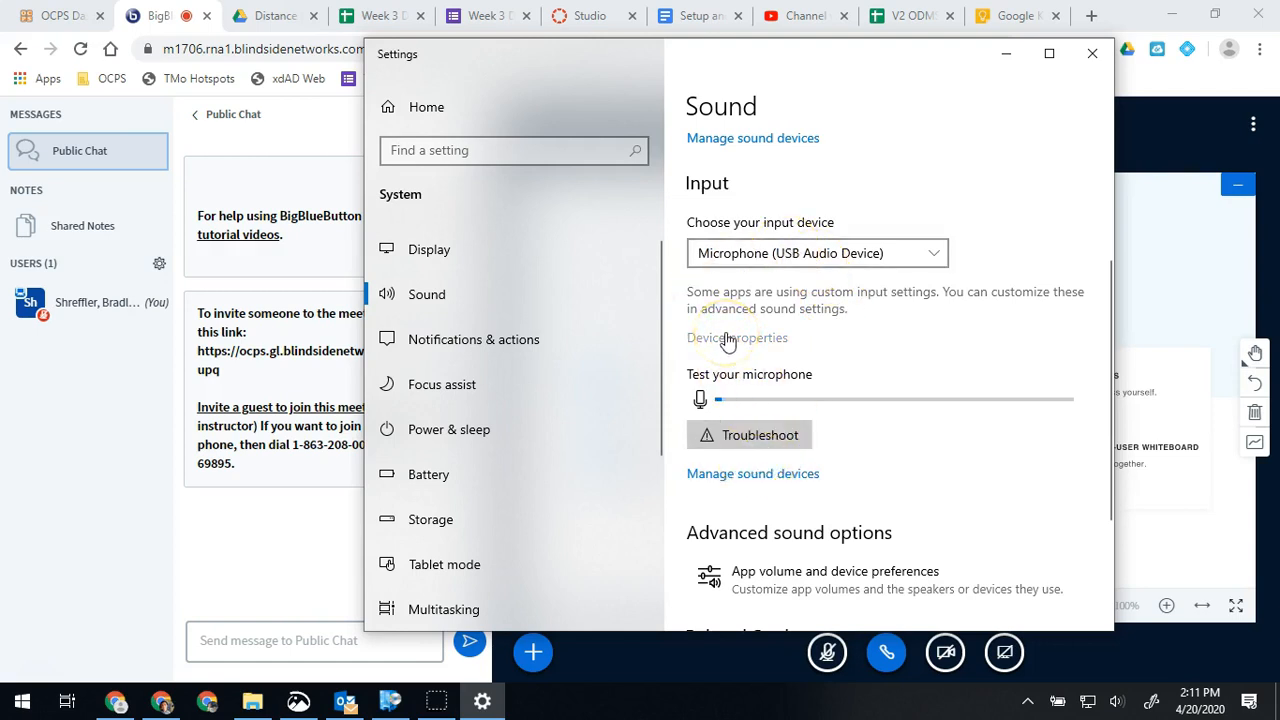
pyautogui.click(737, 337)
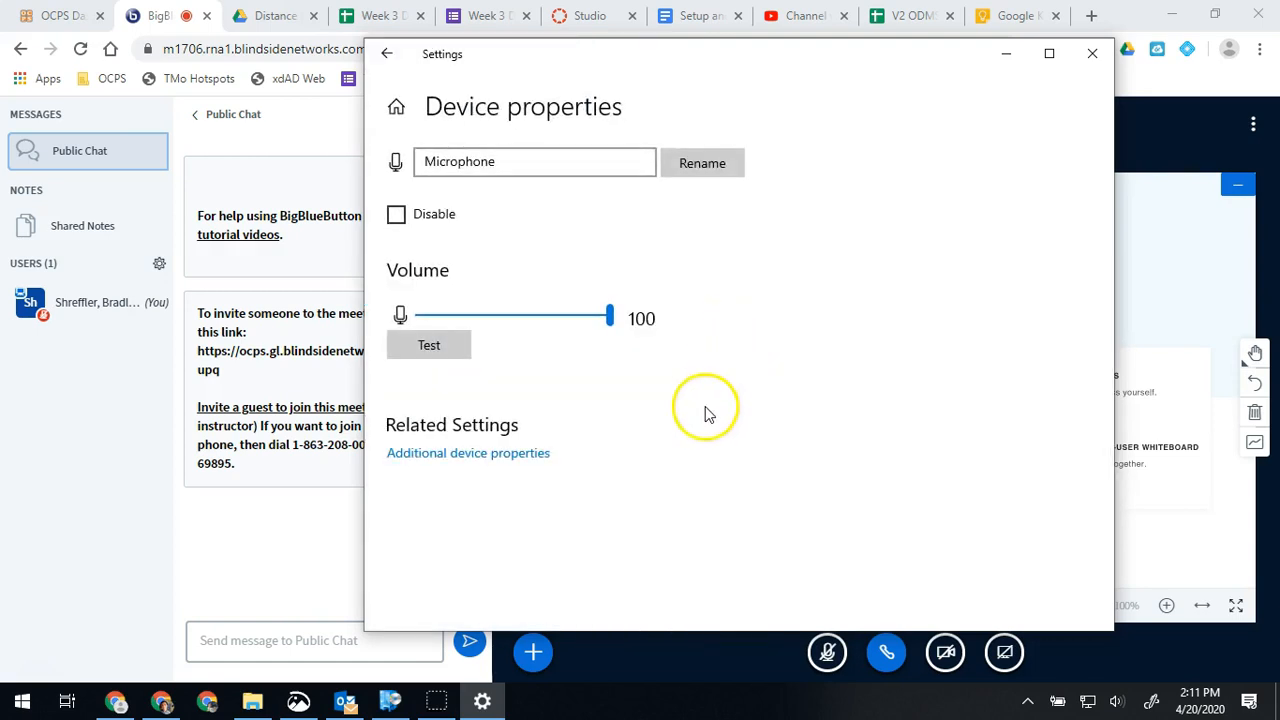
pyautogui.moveTo(540, 453)
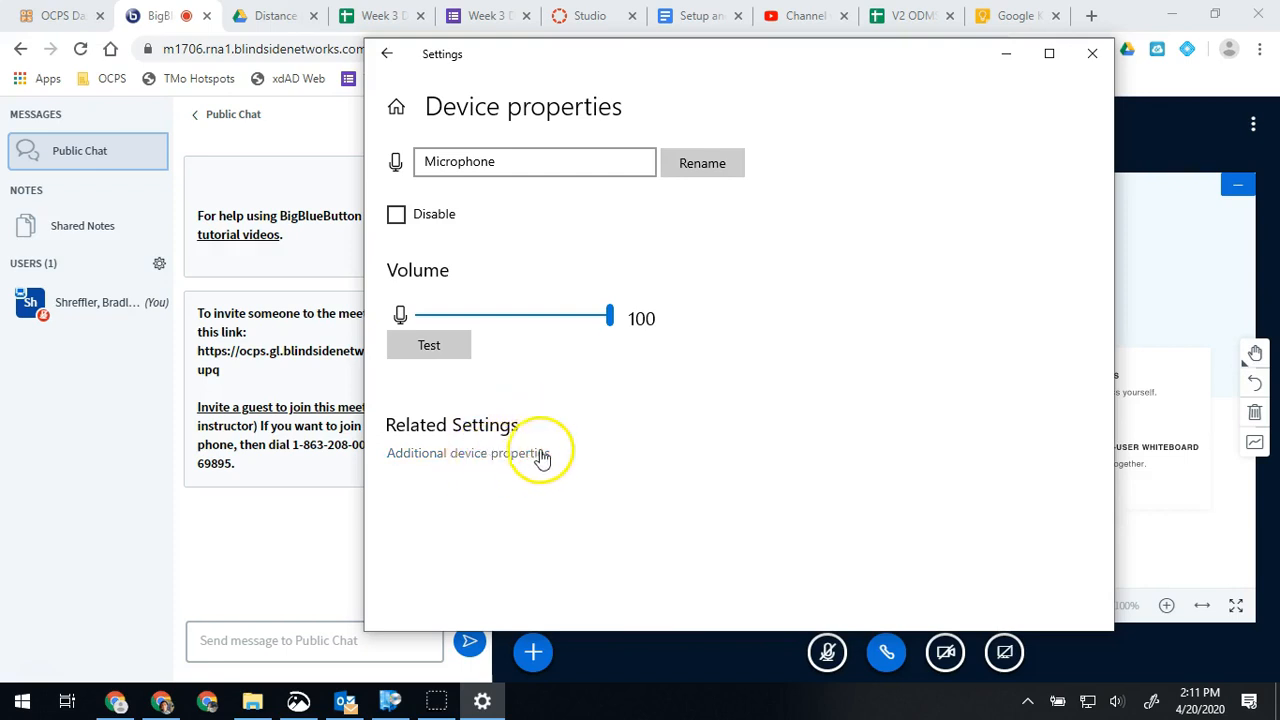
pyautogui.moveTo(473, 527)
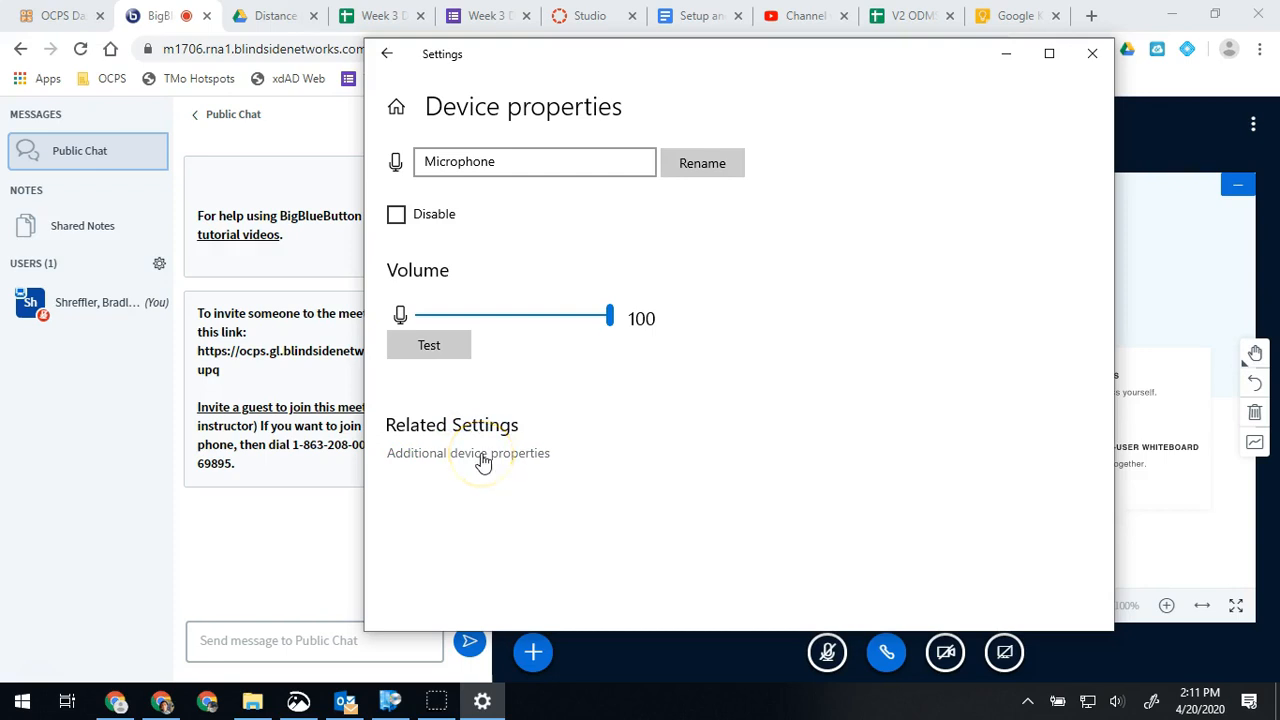
# Reach the classic Microphone Properties dialog via Additional device properties.
pyautogui.click(467, 452)
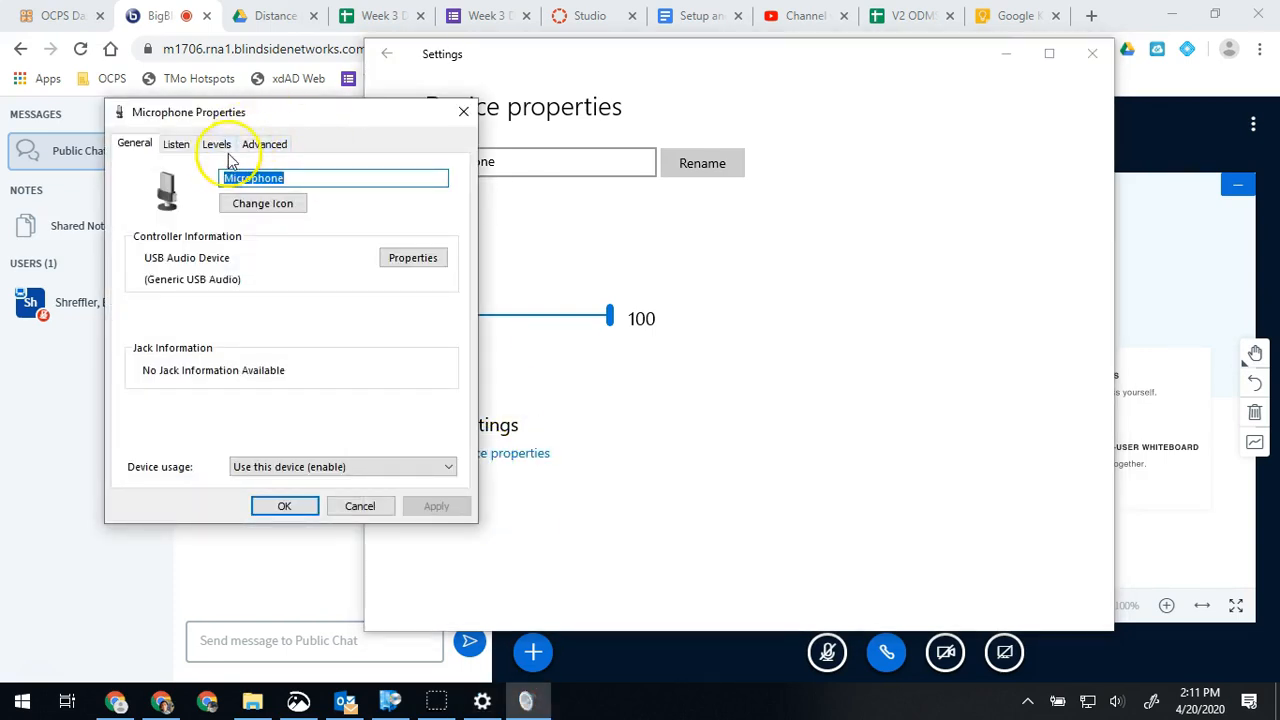
# On Levels, toggle mute to leave the microphone unmuted at 100, then confirm the dialog.
pyautogui.click(216, 143)
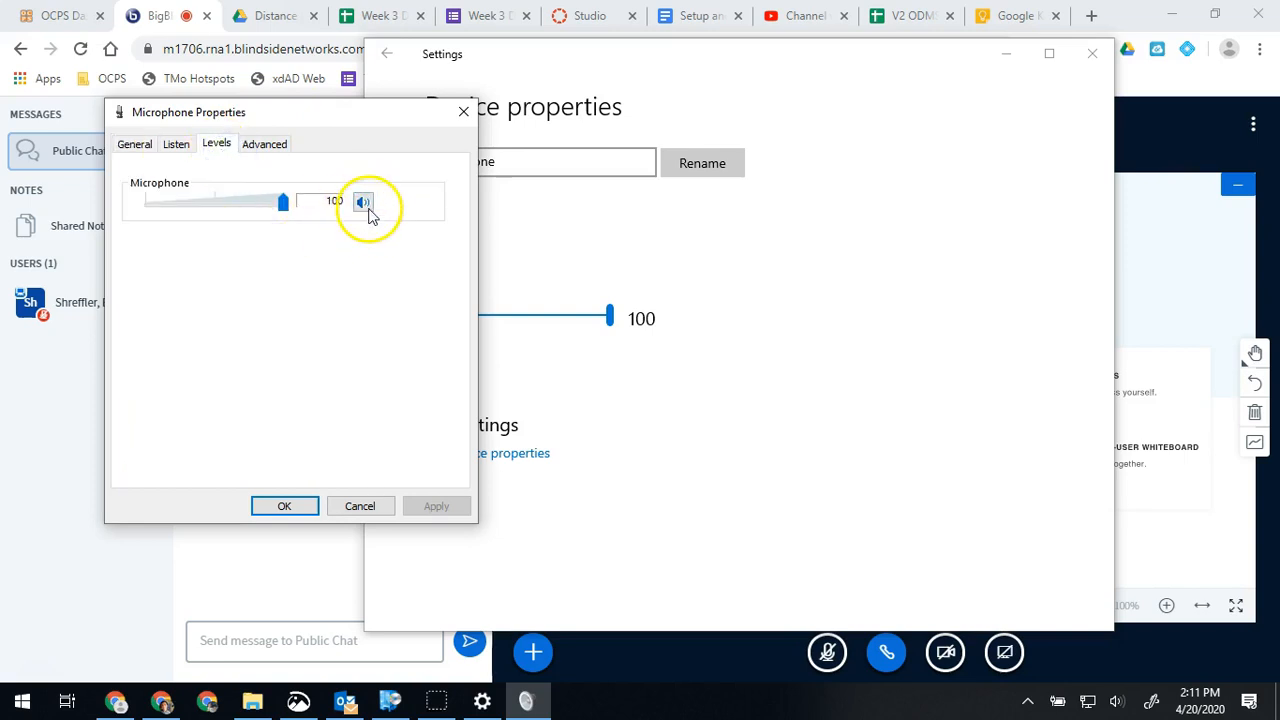
pyautogui.click(362, 202)
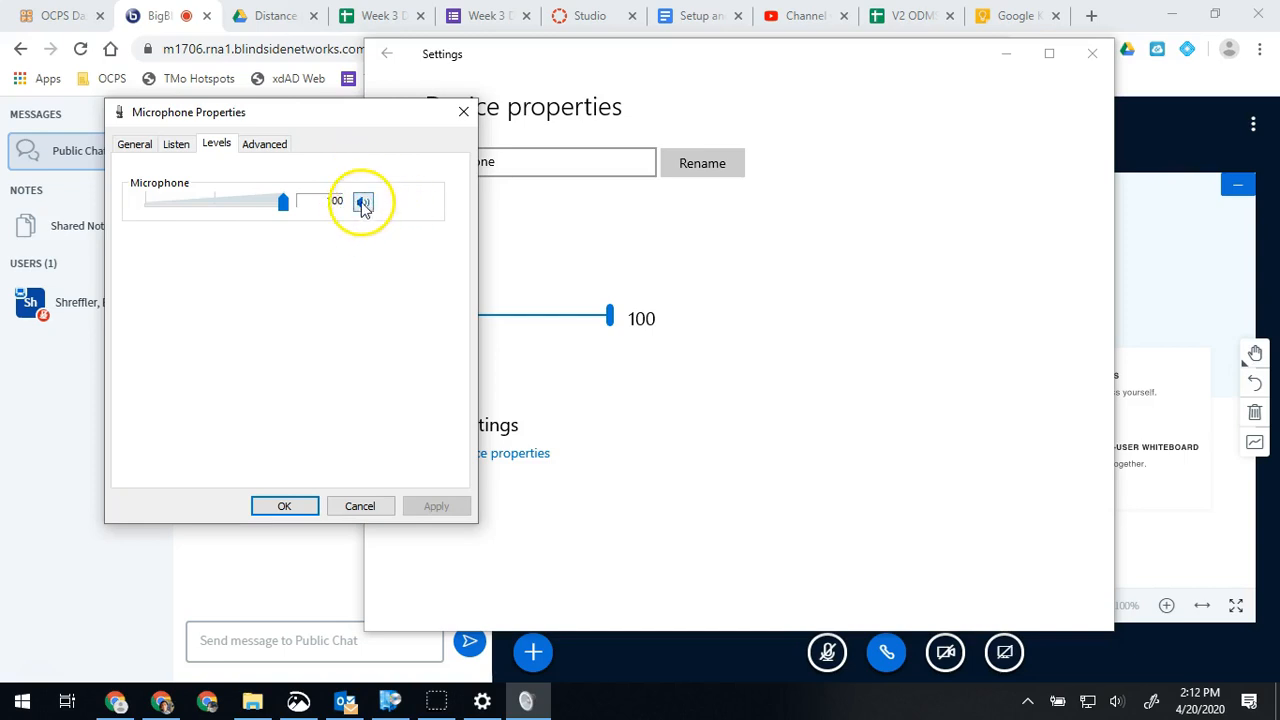
pyautogui.click(363, 202)
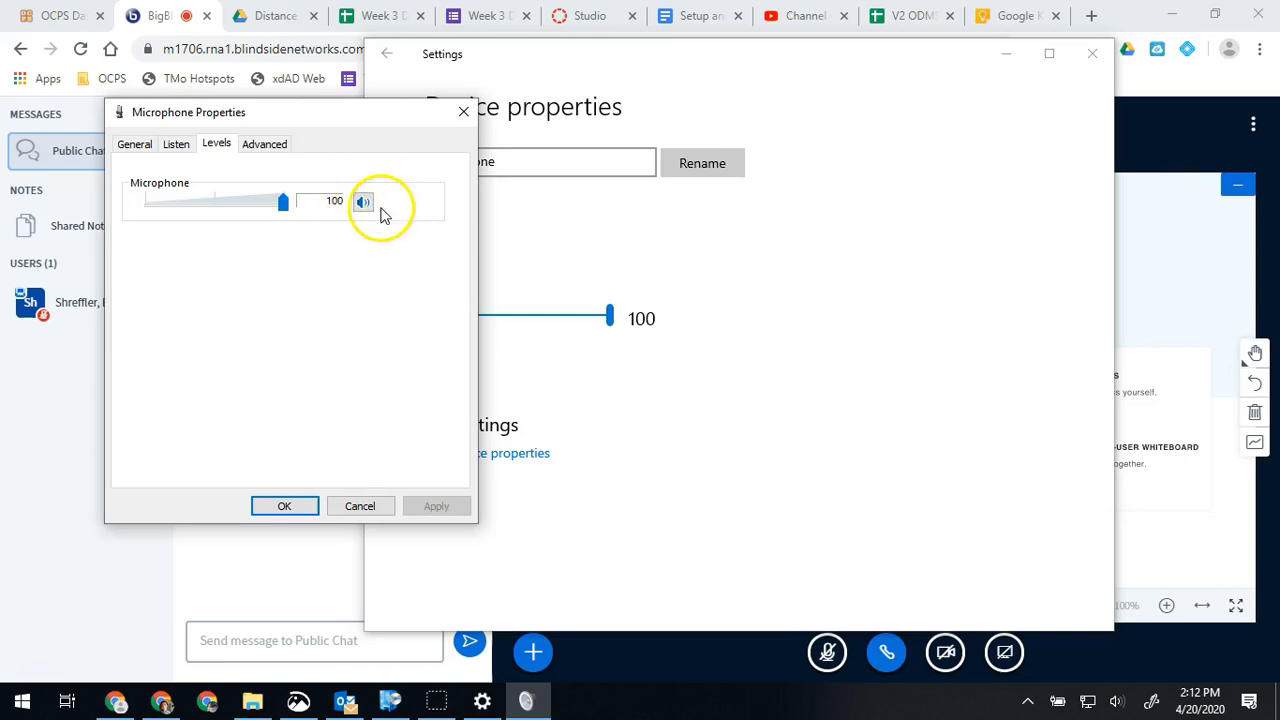
pyautogui.click(363, 201)
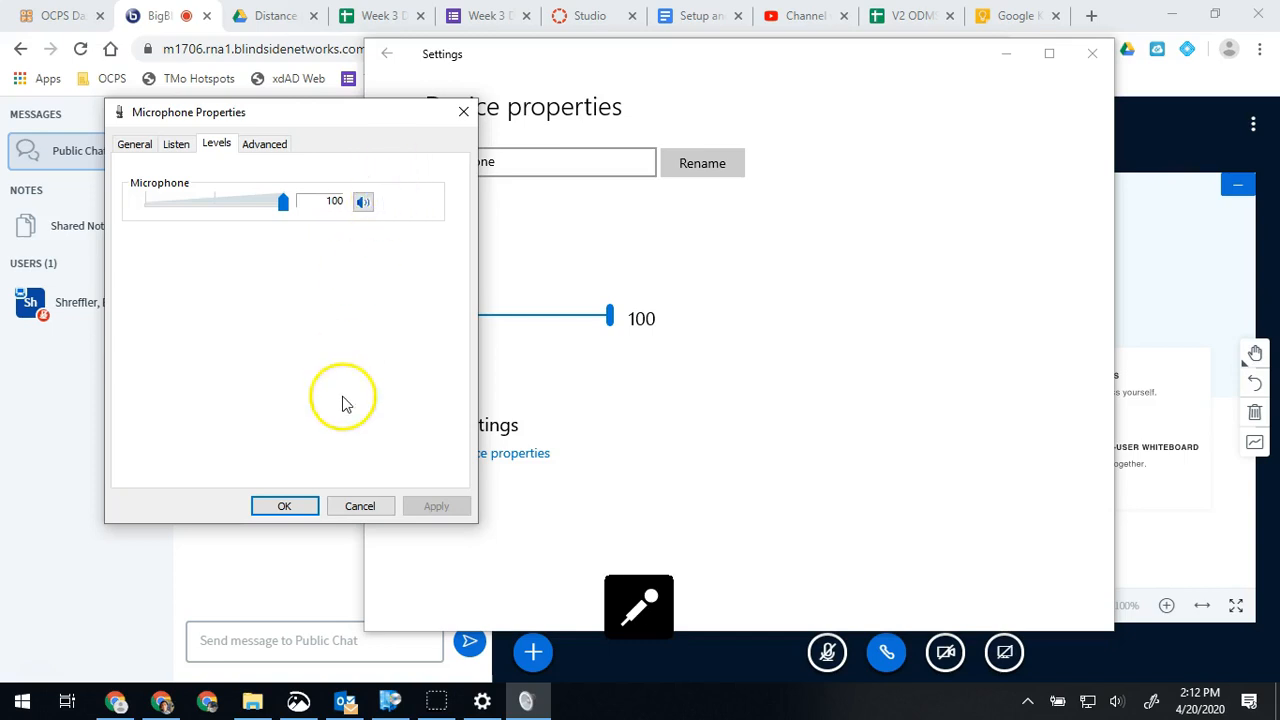
pyautogui.click(284, 505)
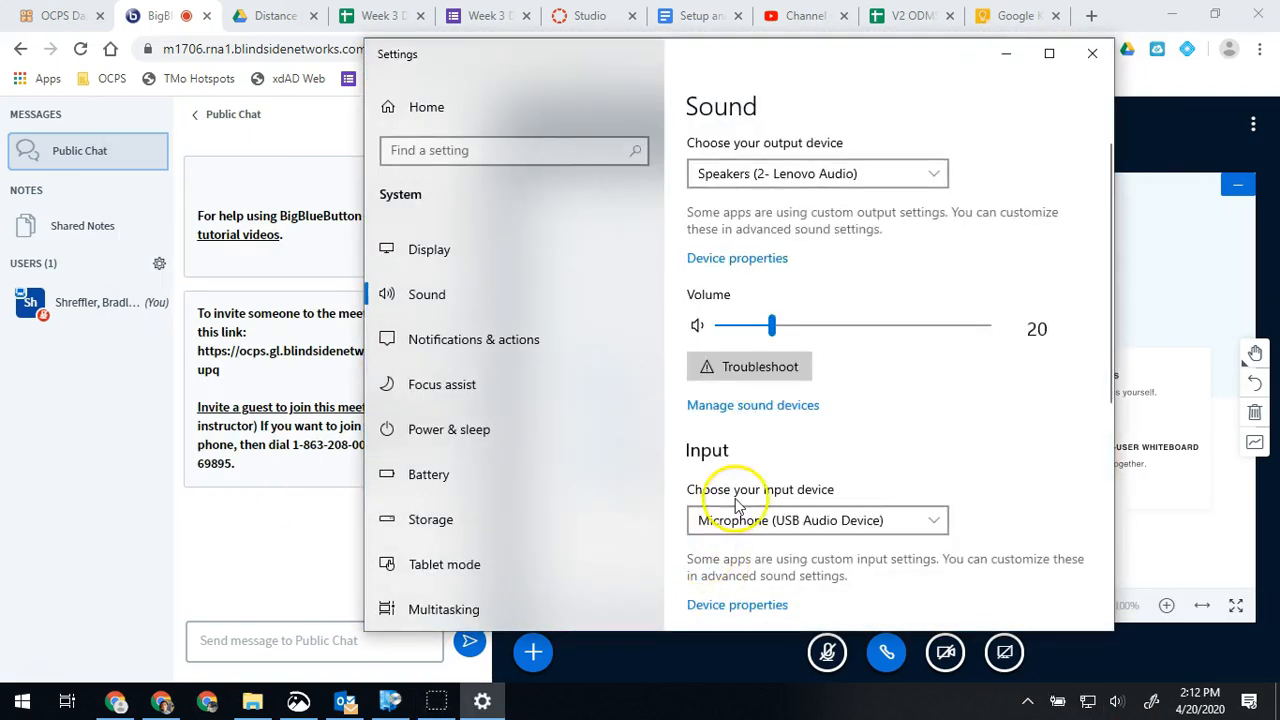
# Return to Microphone Properties Levels, showing the microphone unmuted at 100.
pyautogui.click(737, 604)
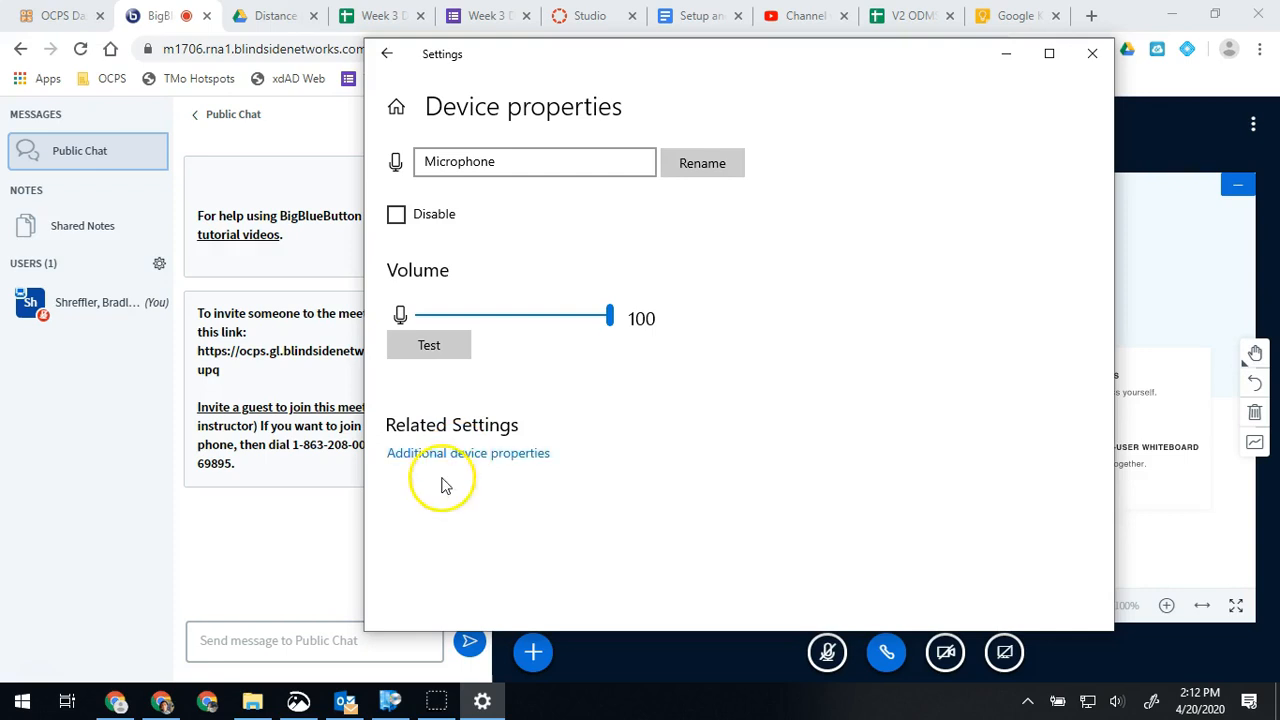
pyautogui.click(467, 453)
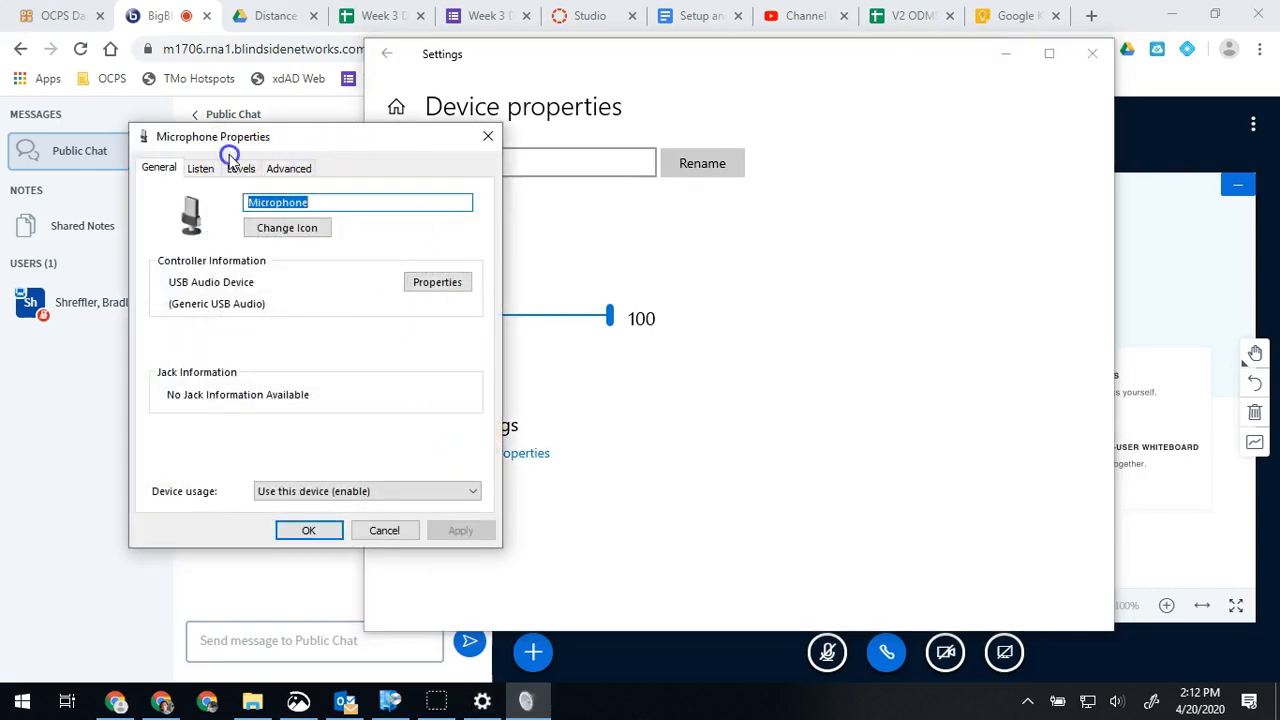
pyautogui.click(240, 168)
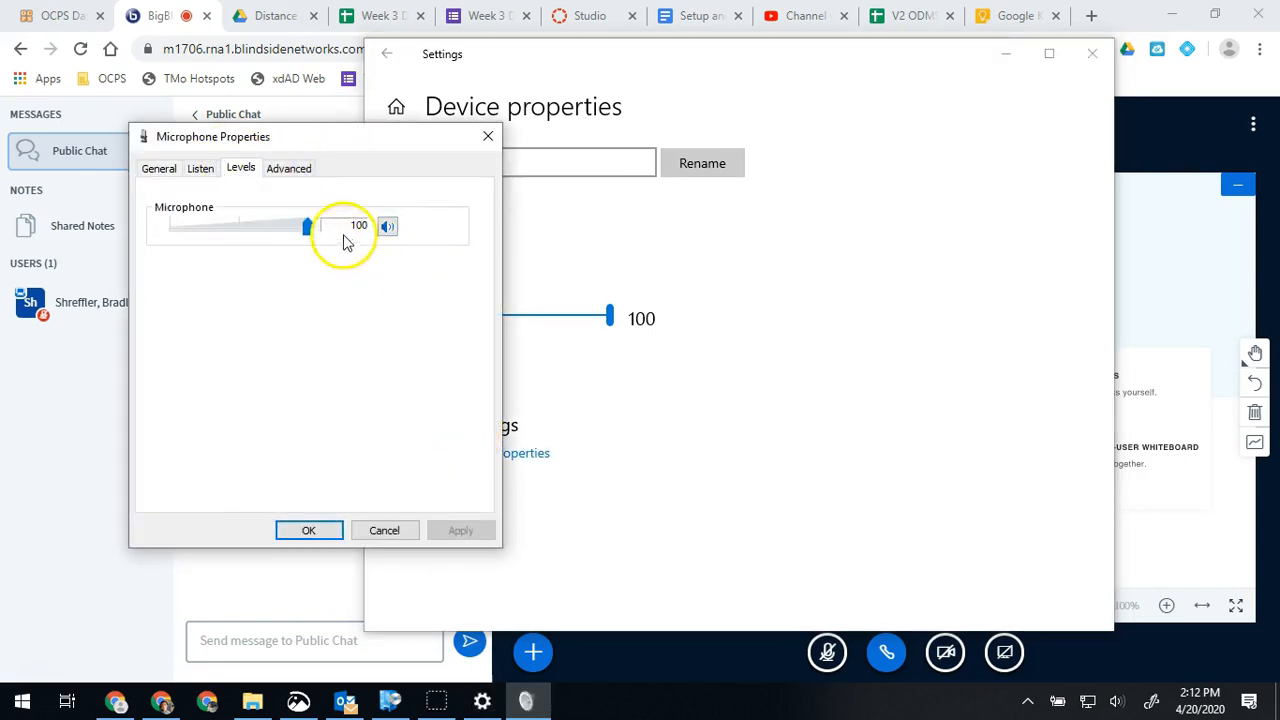